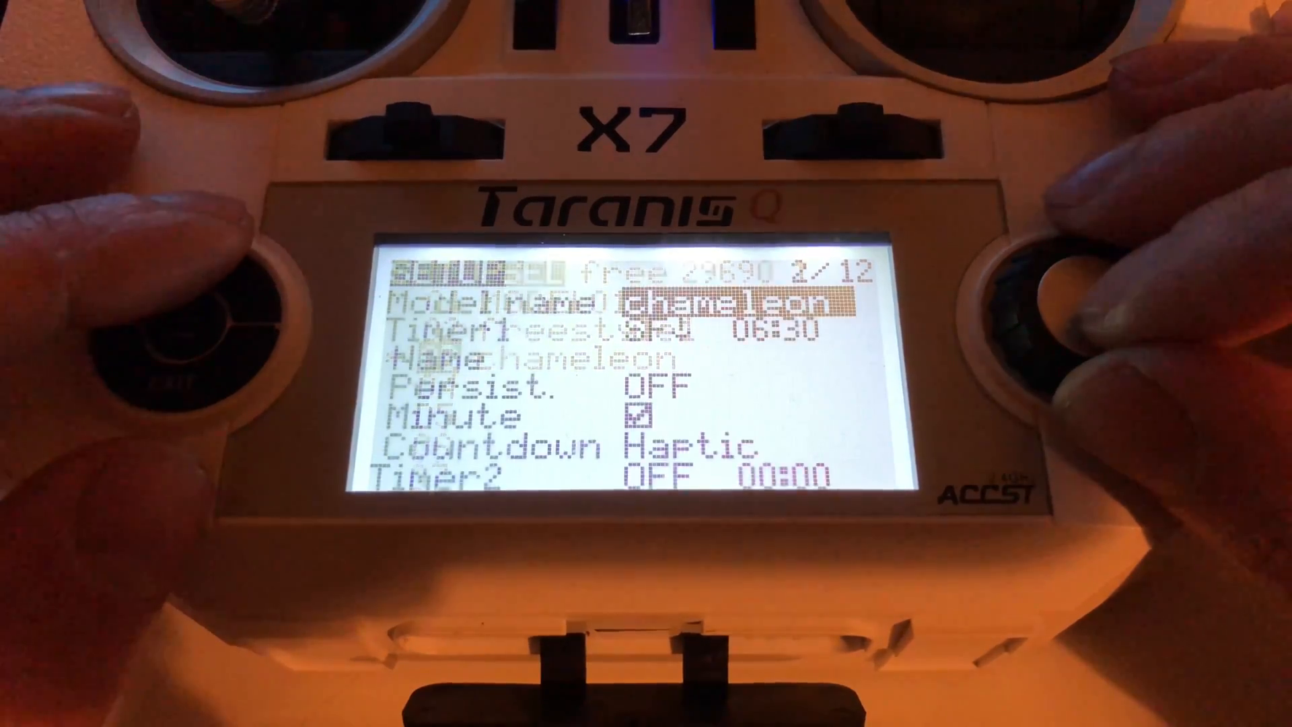
scroll("down", 3)
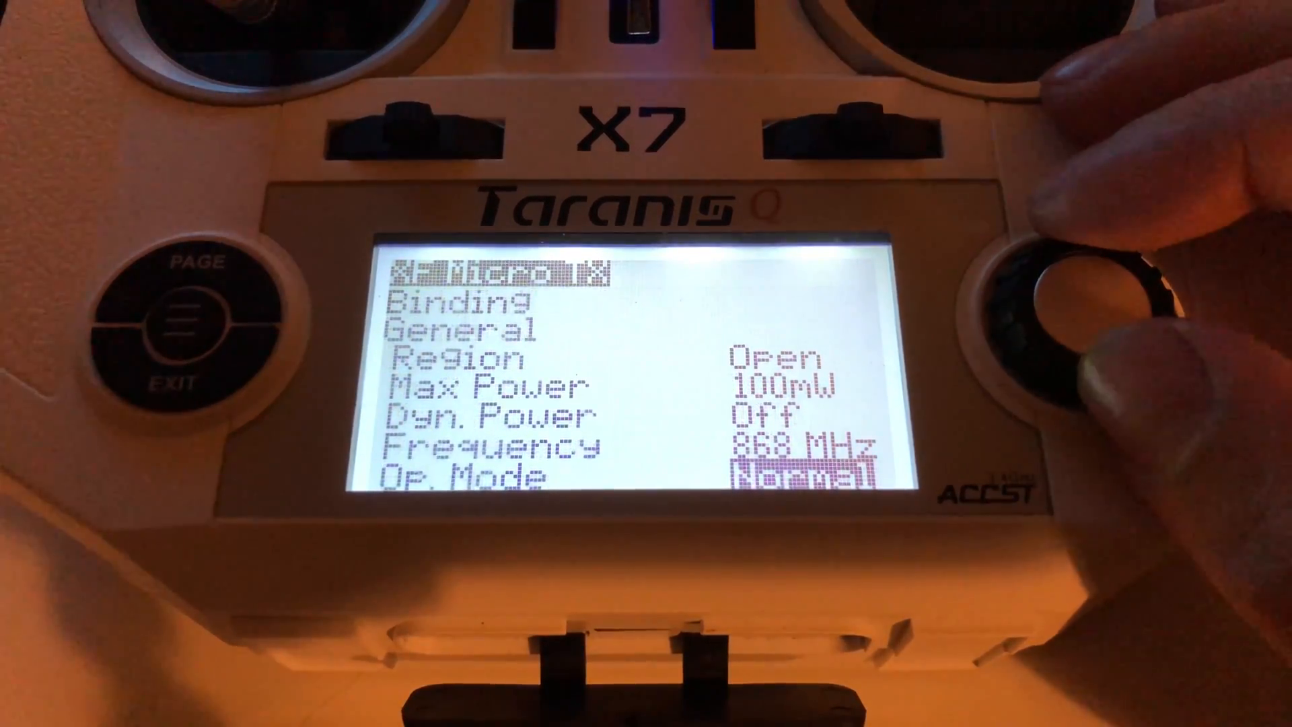
scroll("down", 3)
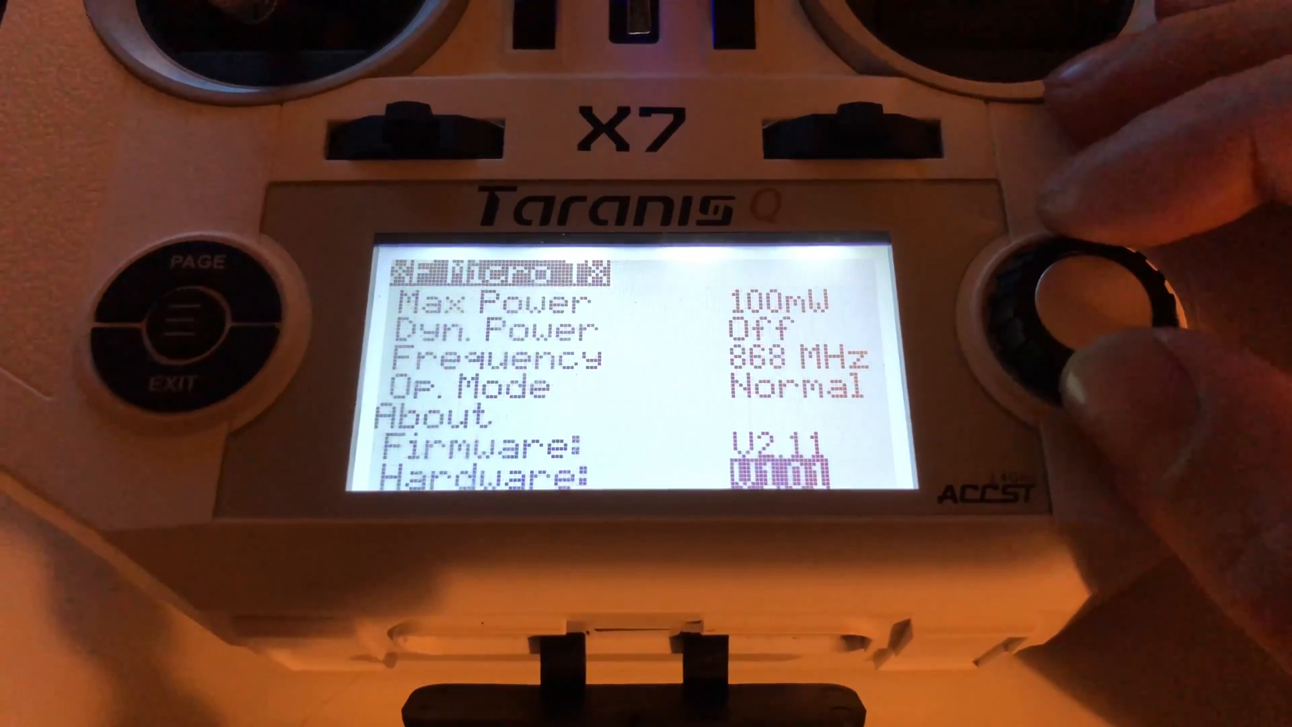